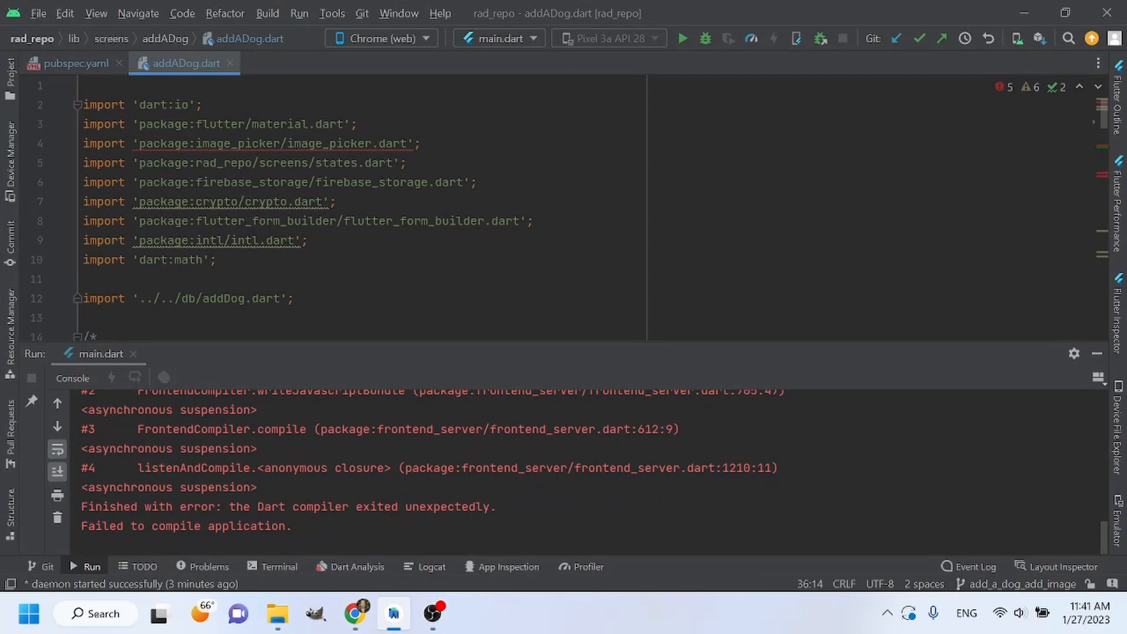
mouse_move(276, 143)
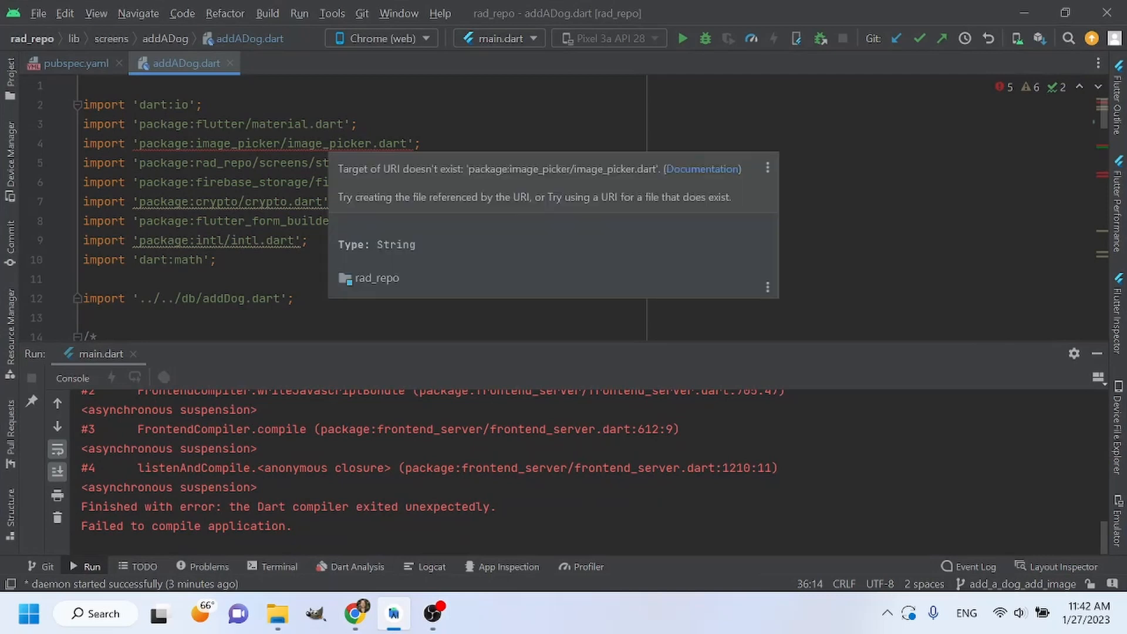
mouse_move(349, 162)
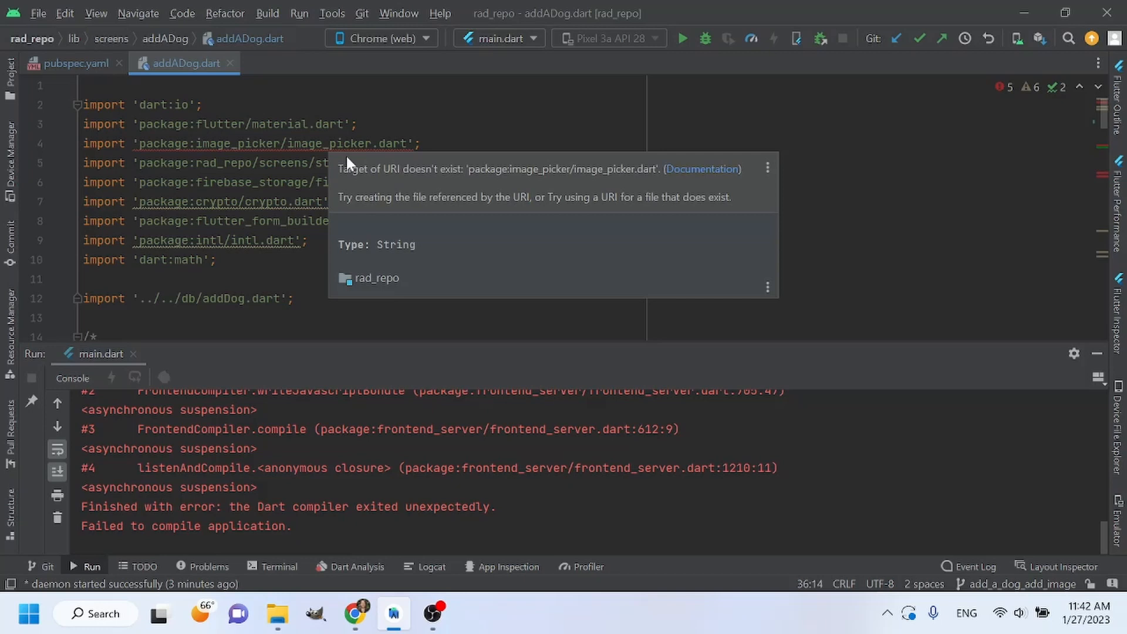
mouse_move(390, 182)
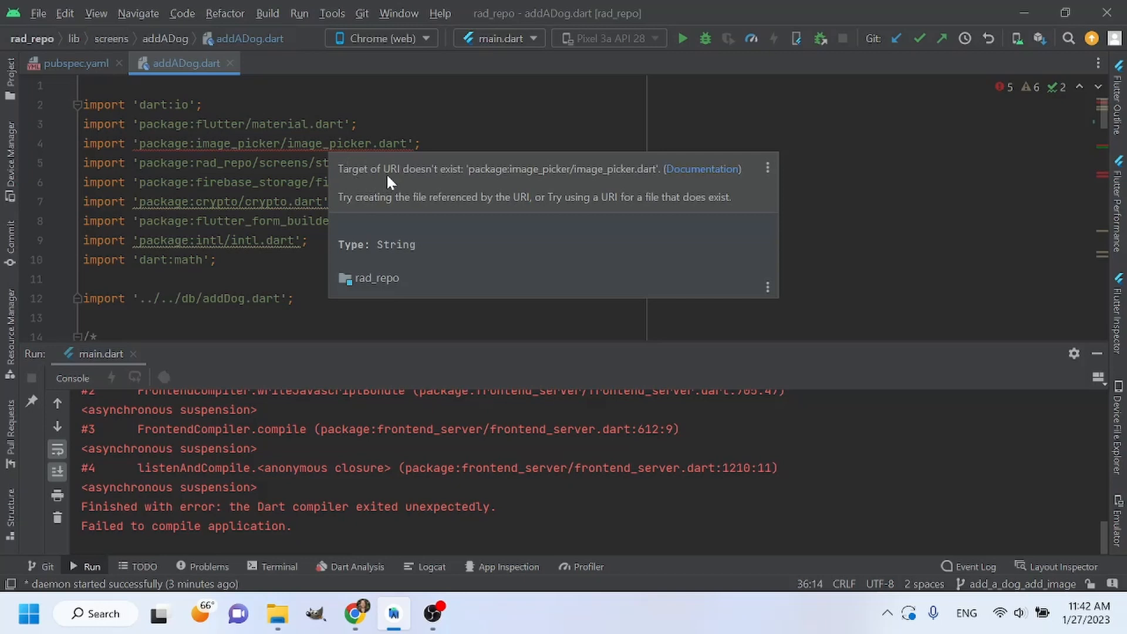
mouse_move(507, 184)
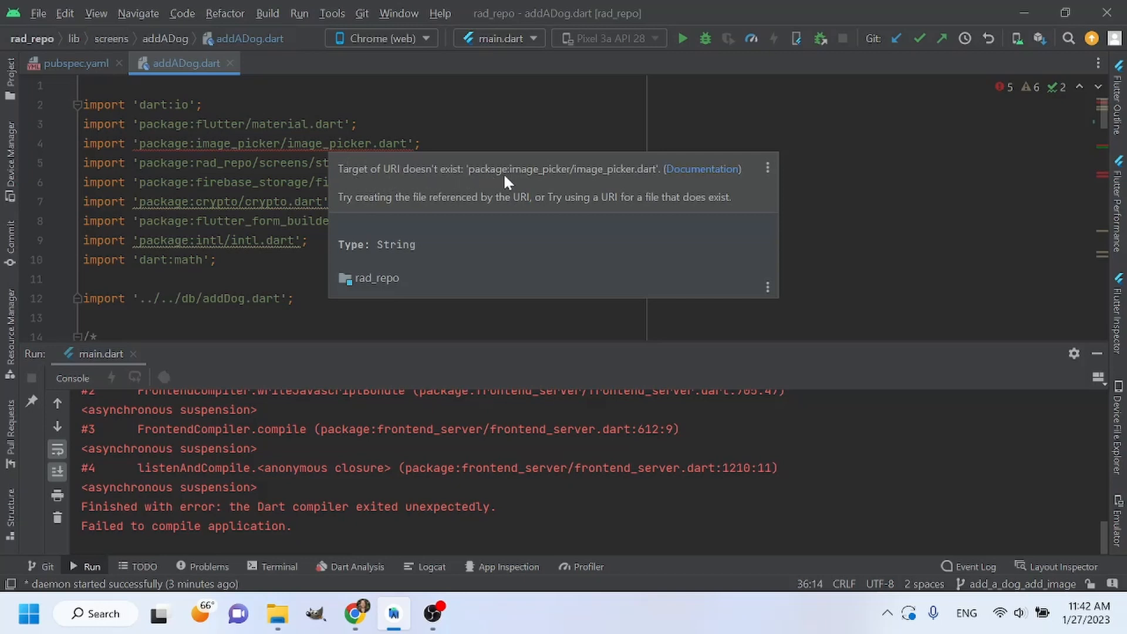
mouse_move(349, 186)
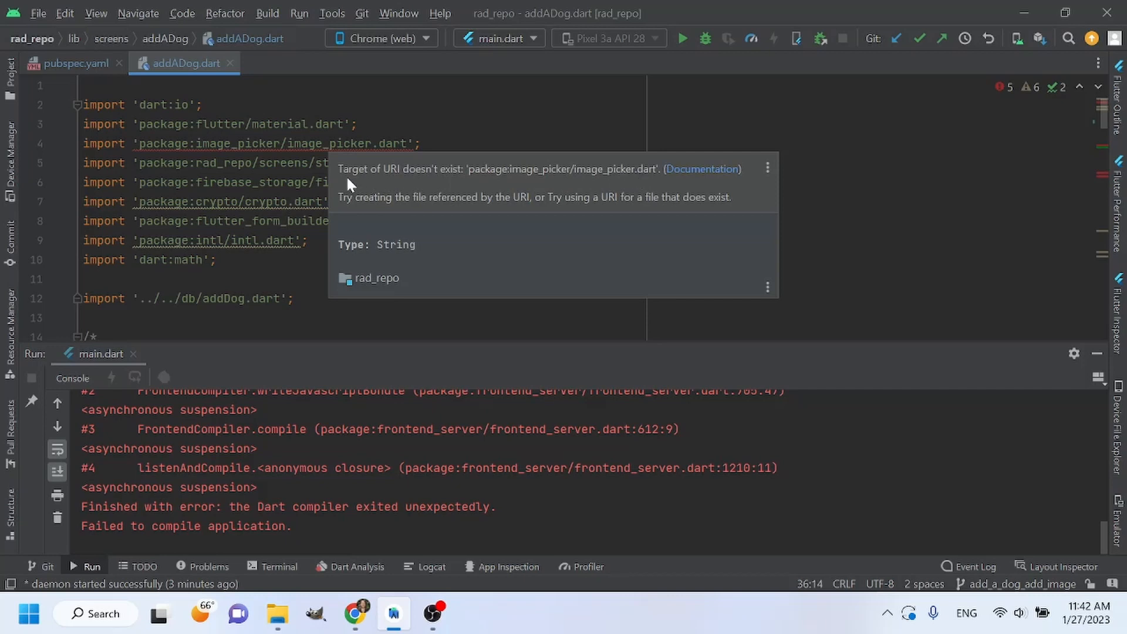
mouse_move(503, 173)
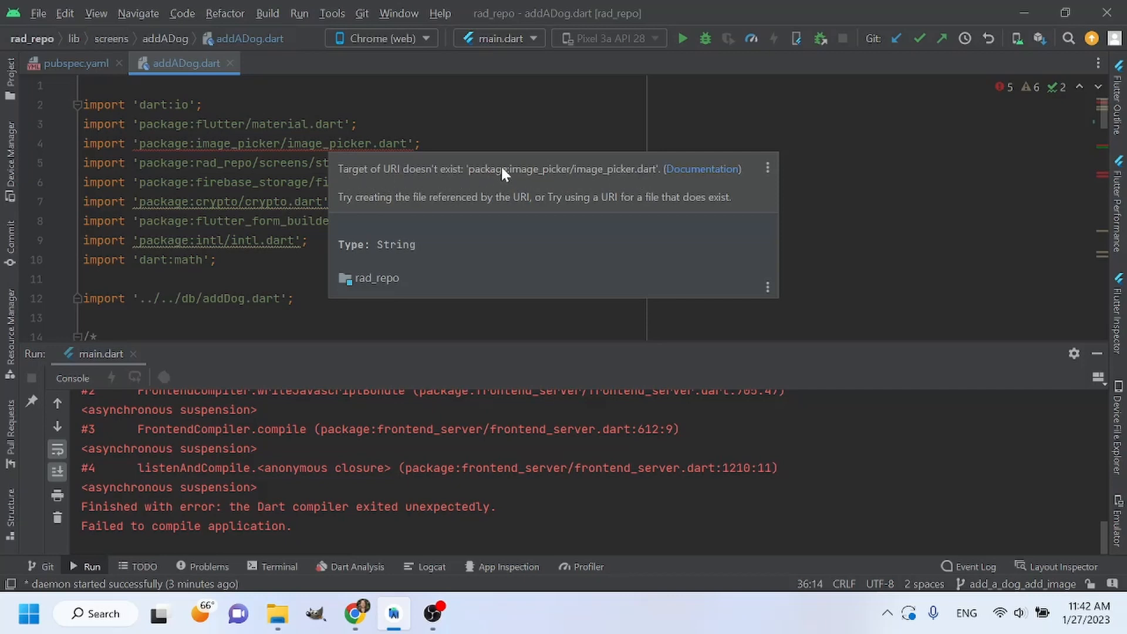
mouse_move(438, 173)
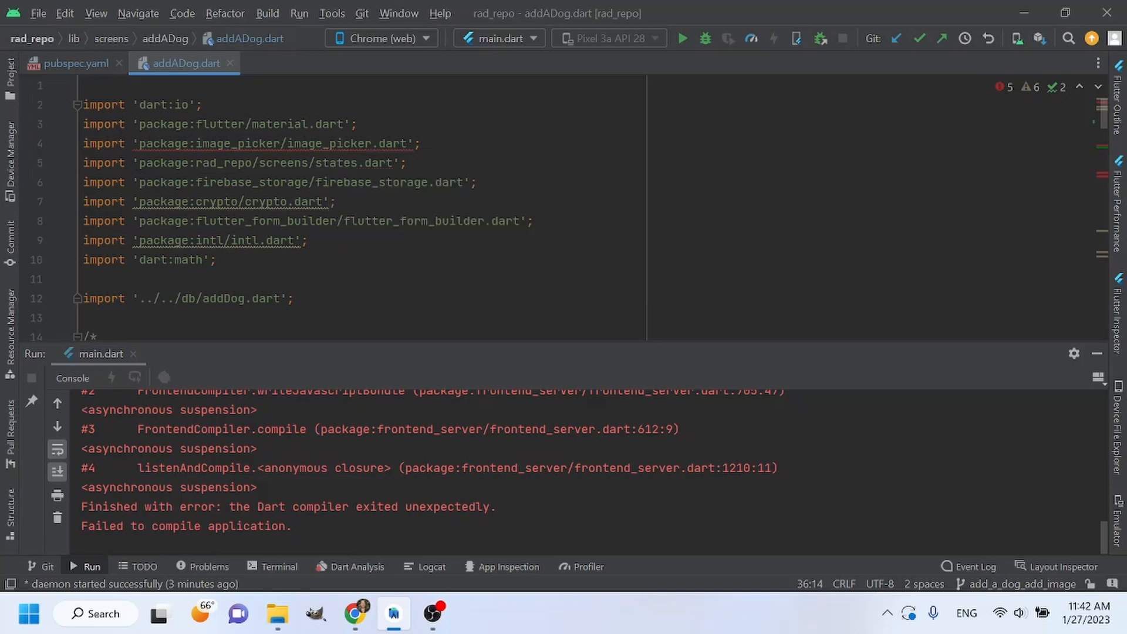
- Inspect the failing image_picker import, then bring up pubspec.yaml and a project terminal
double_click(330, 143)
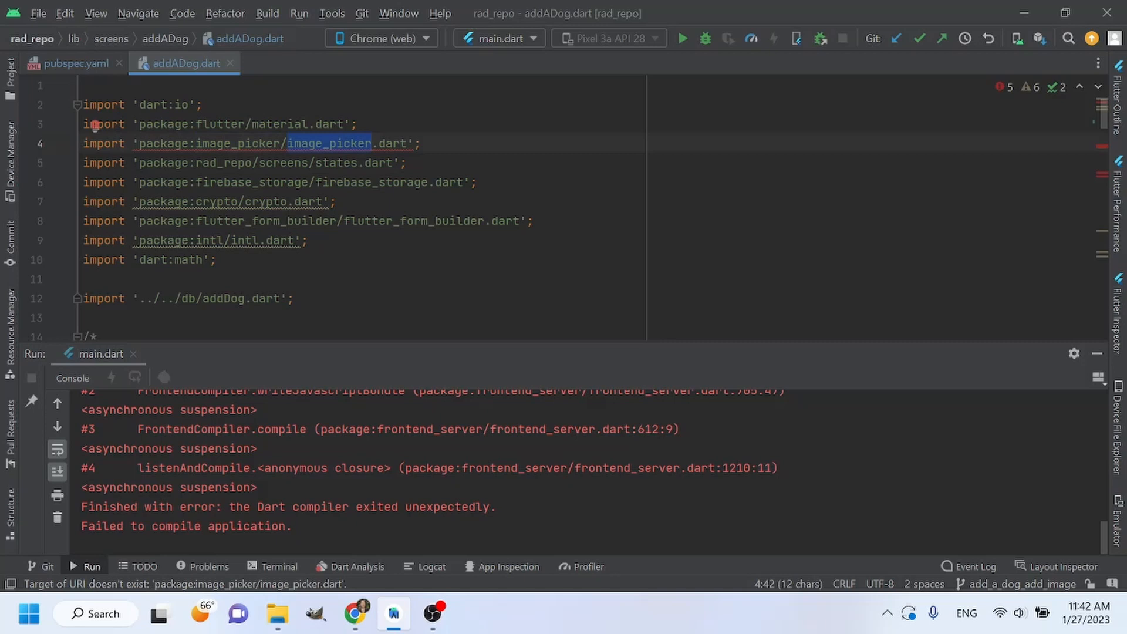
left_click(259, 143)
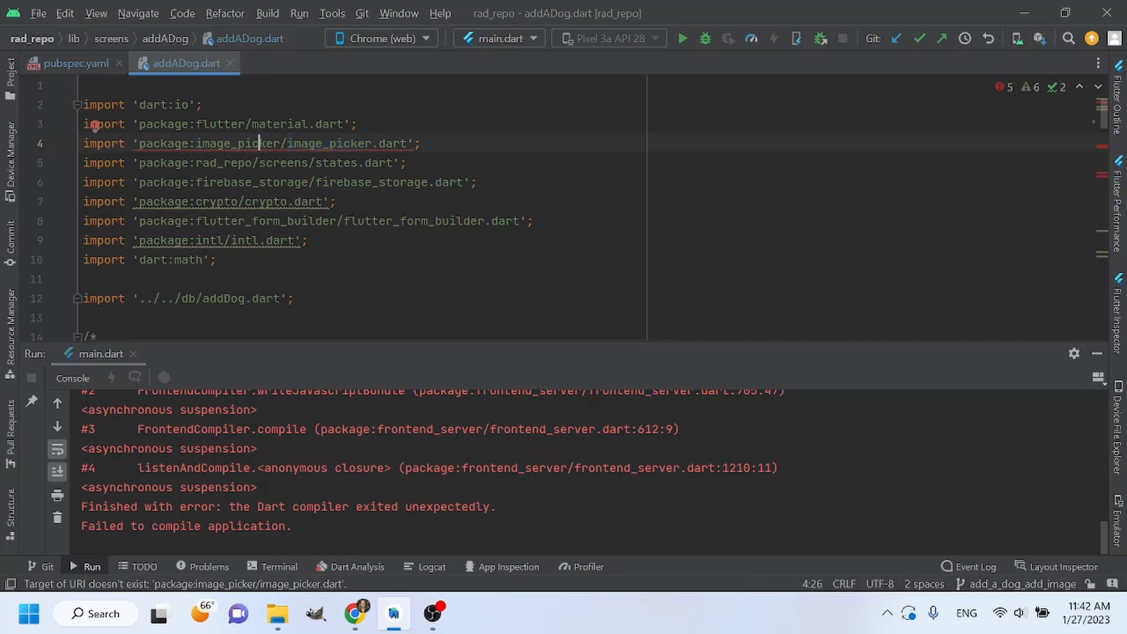
mouse_move(71, 63)
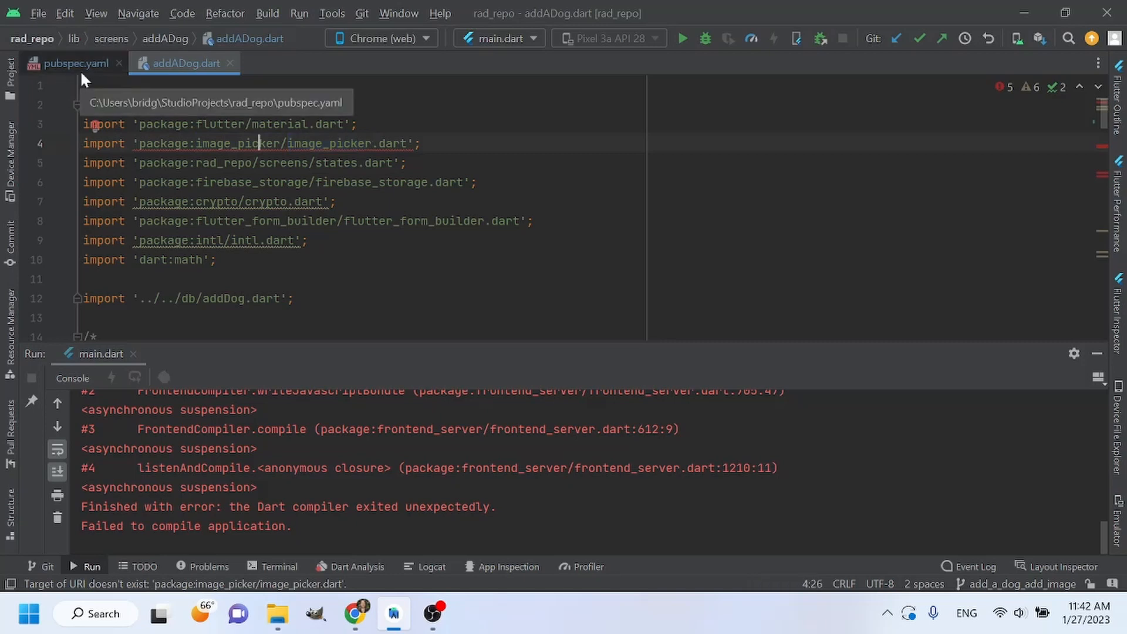
left_click(72, 63)
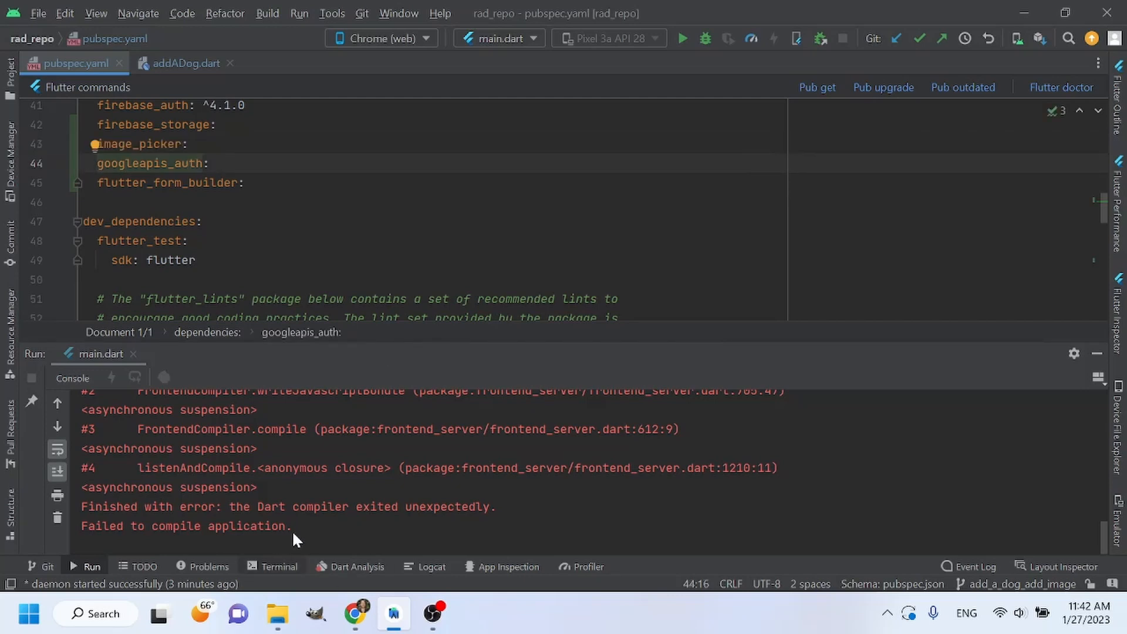
left_click(276, 567)
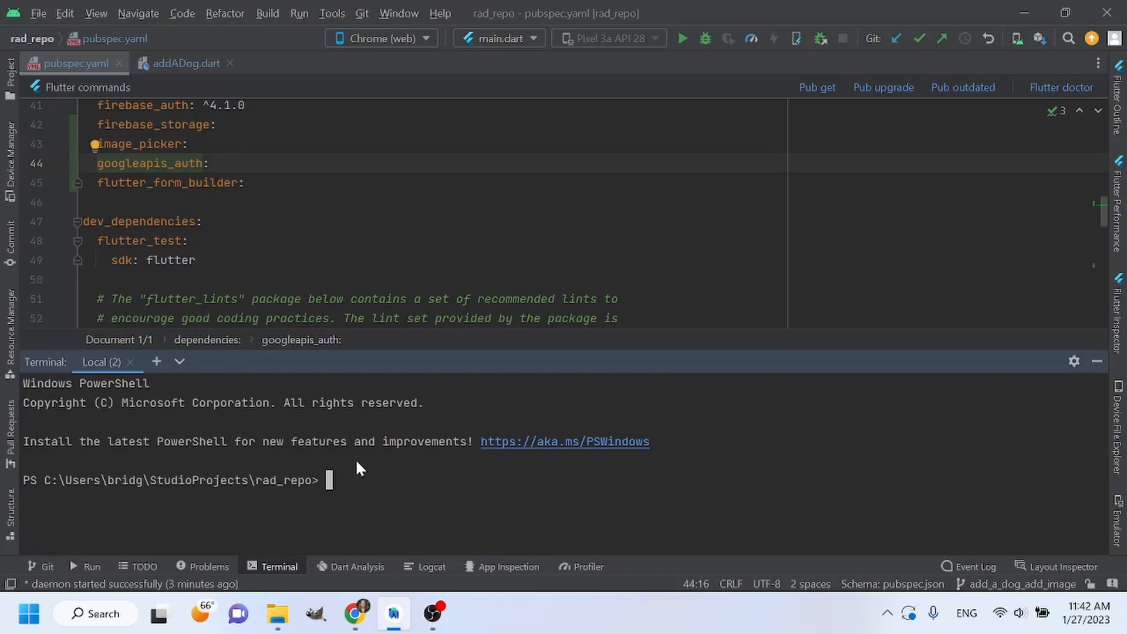
mouse_move(414, 494)
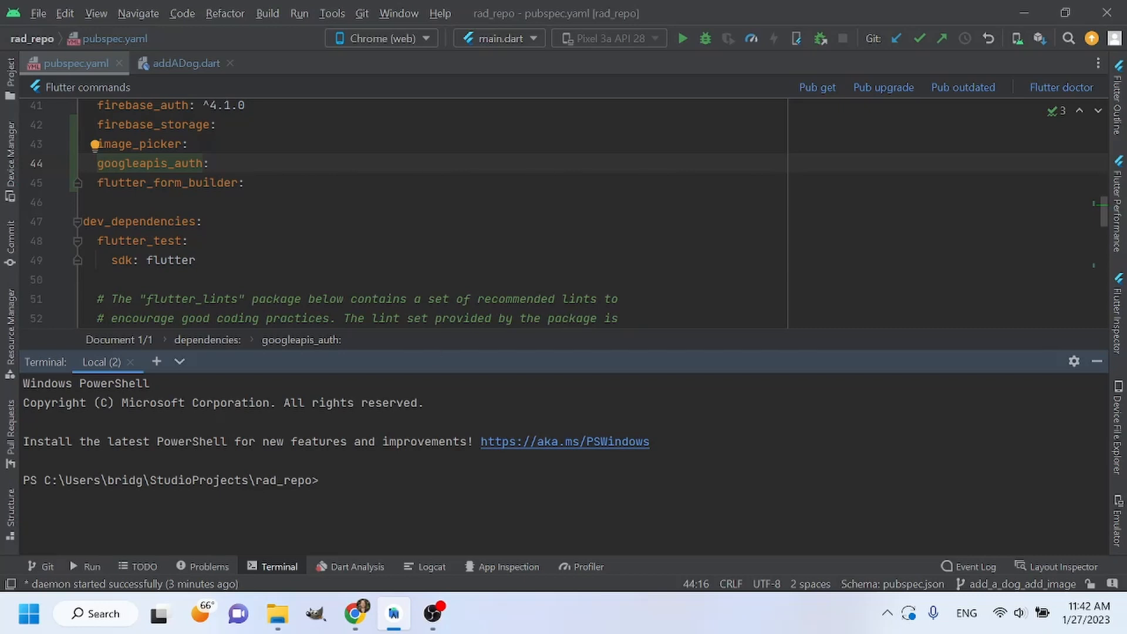
mouse_move(373, 486)
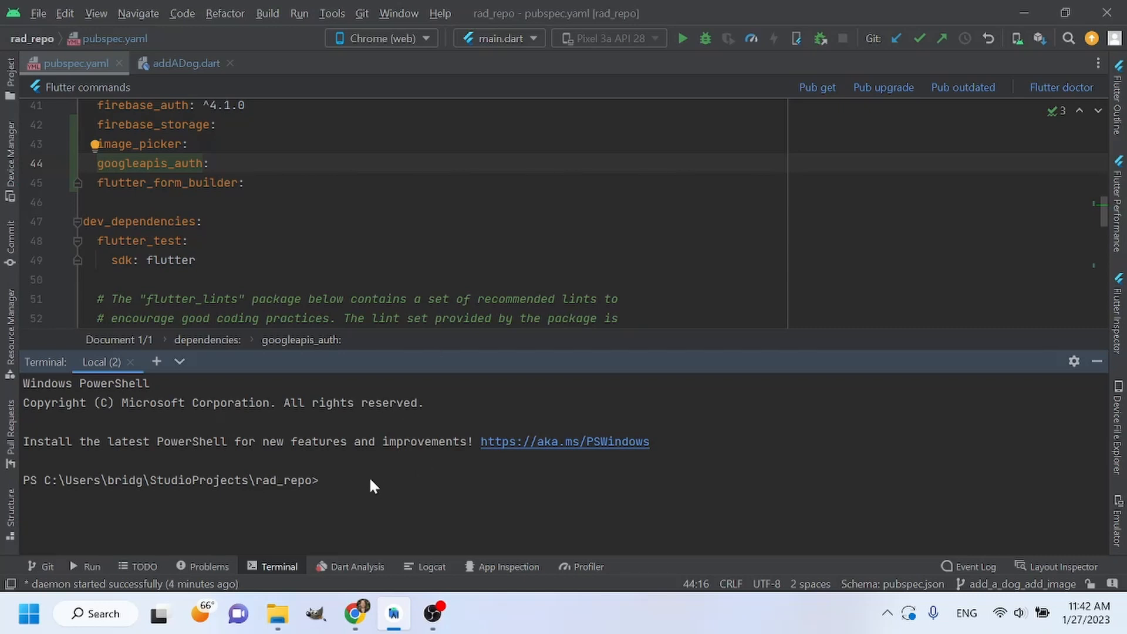
- Run 'flutter pub get' in the rad_repo terminal to fetch the packages
type("flutter")
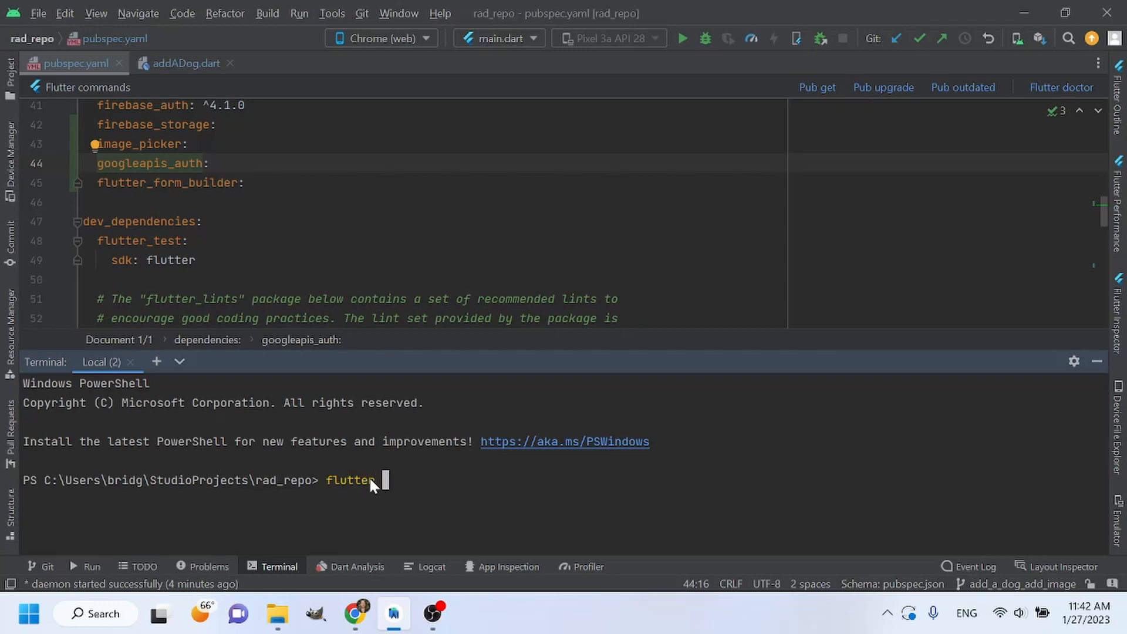
type("pub get")
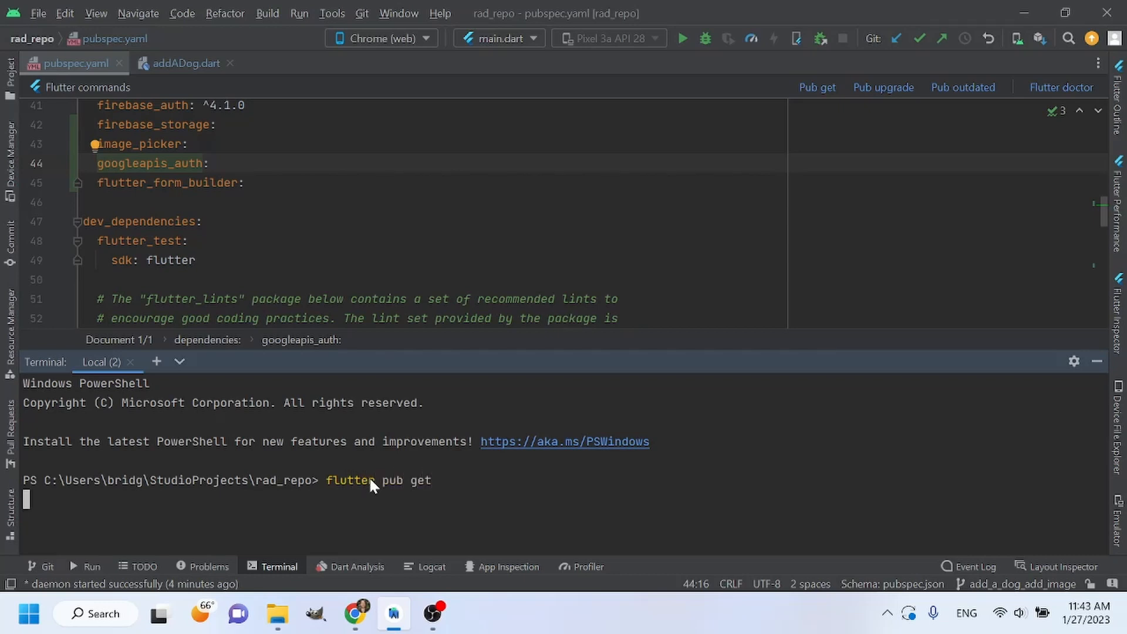
key("Return")
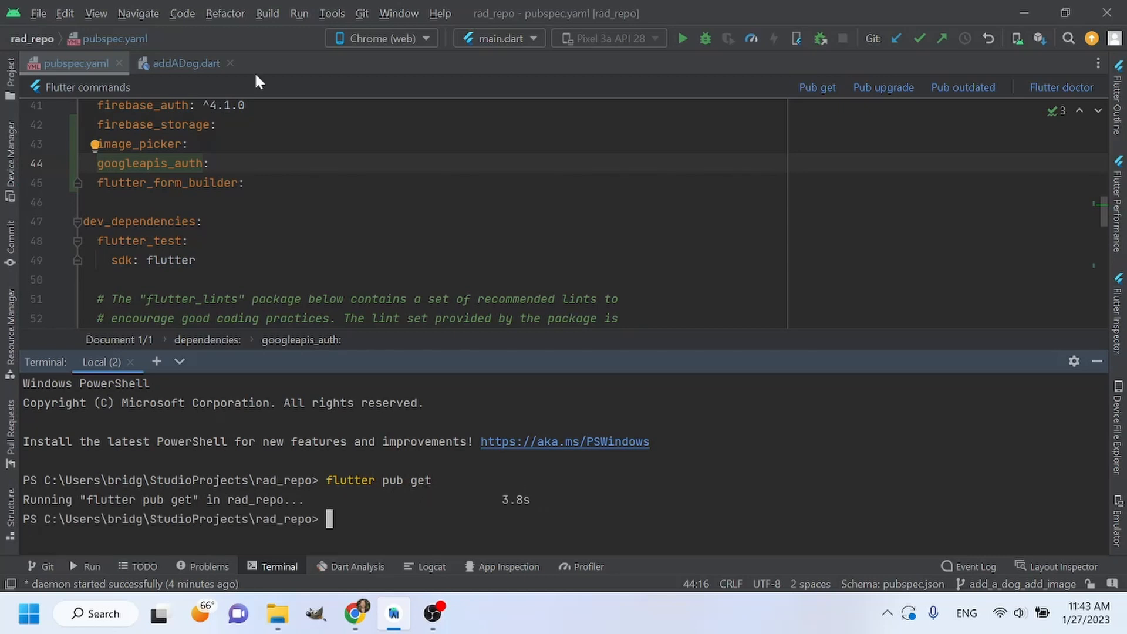
- Return to addADog.dart and confirm the image_picker import now resolves
left_click(185, 64)
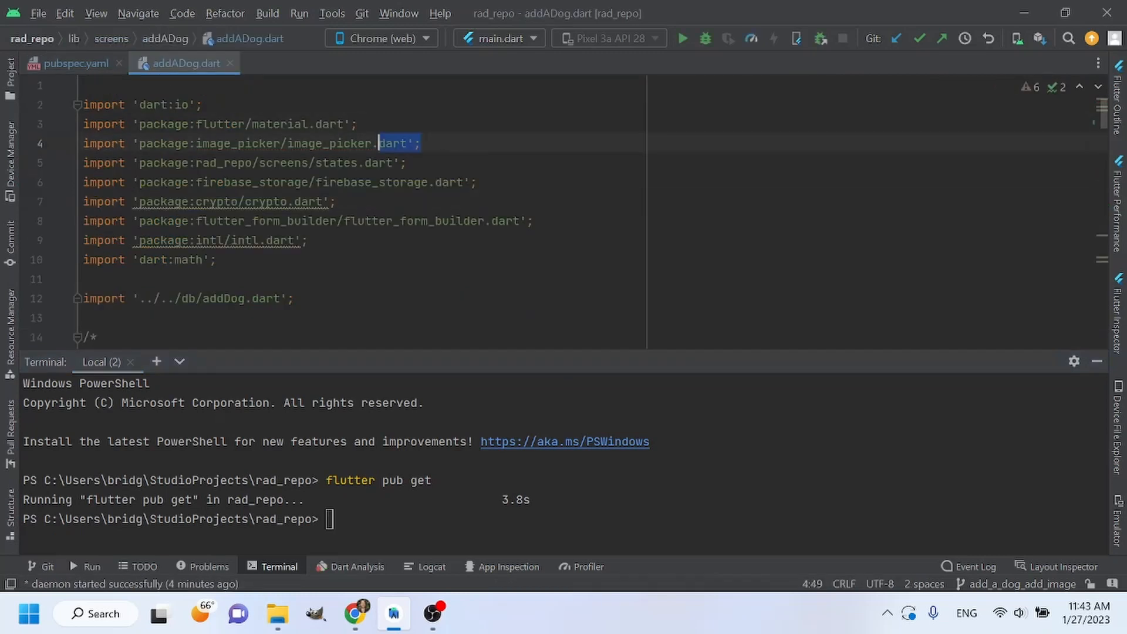
left_click(407, 163)
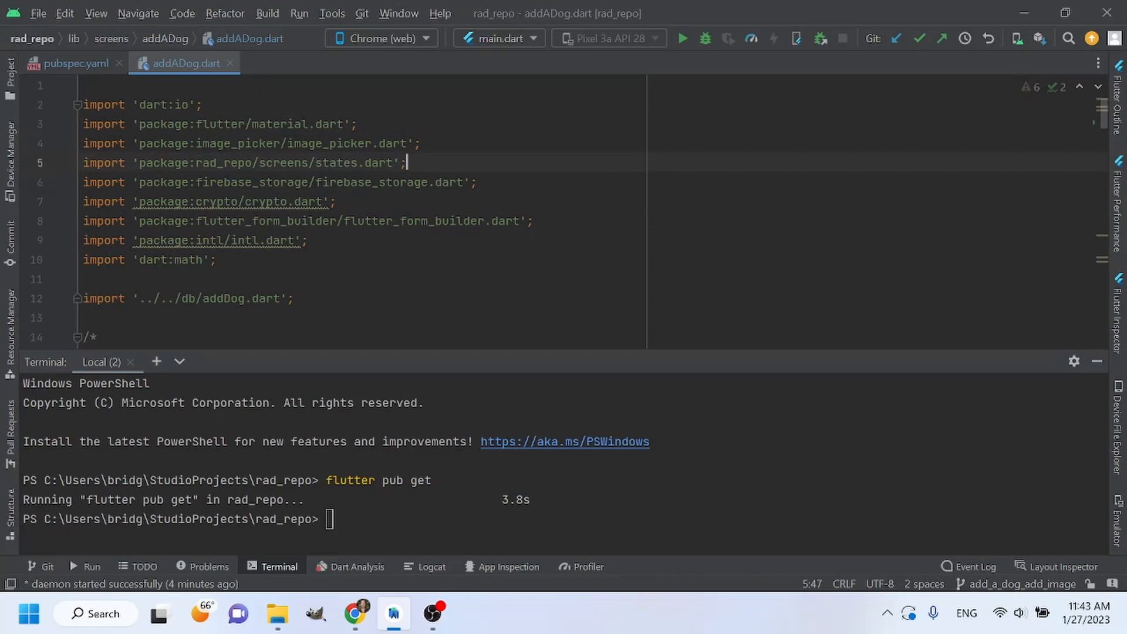
double_click(238, 143)
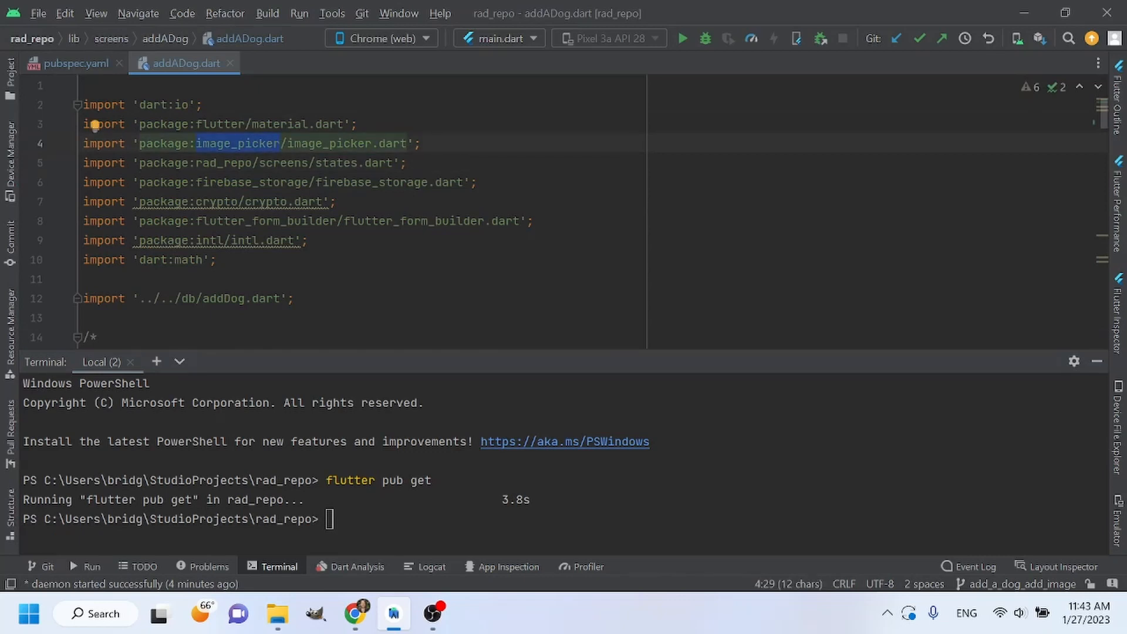